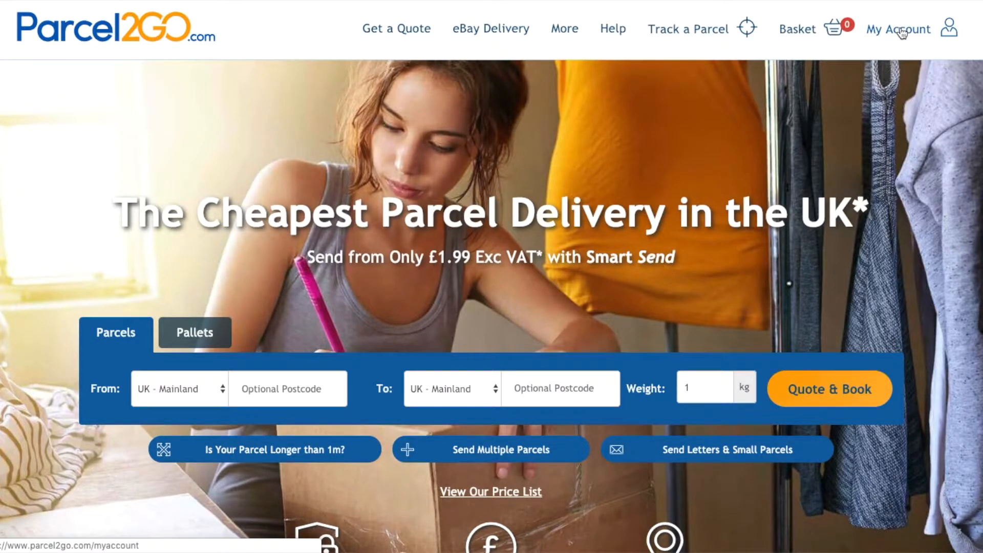
# Go to My Account and show the Smart Send settings block.
pyautogui.click(897, 28)
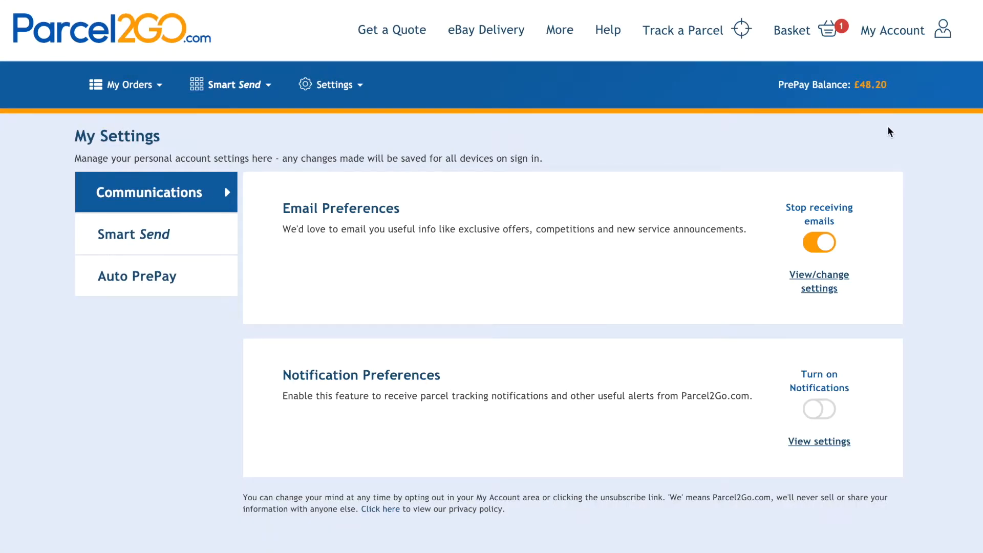
pyautogui.click(133, 234)
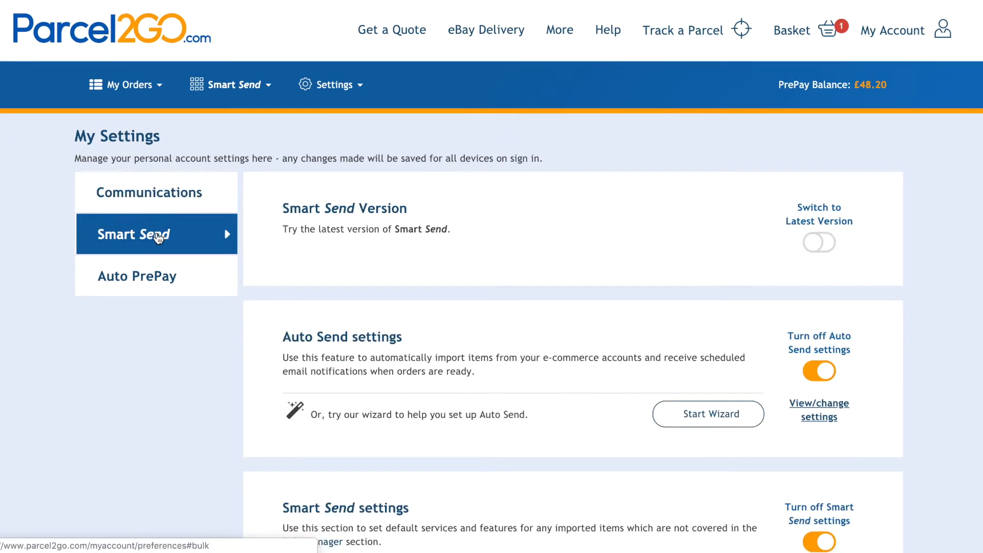
pyautogui.scroll(-3)
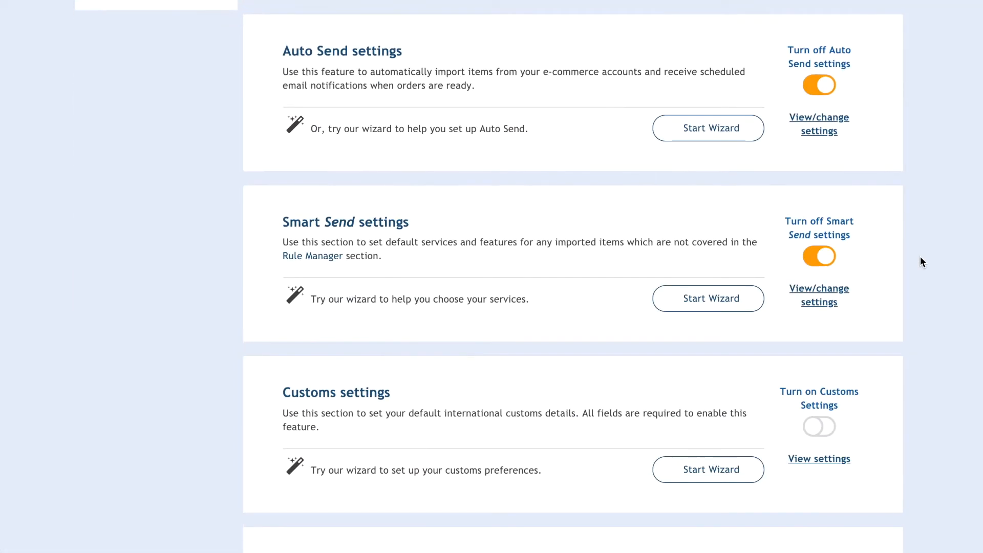
pyautogui.moveTo(818, 292)
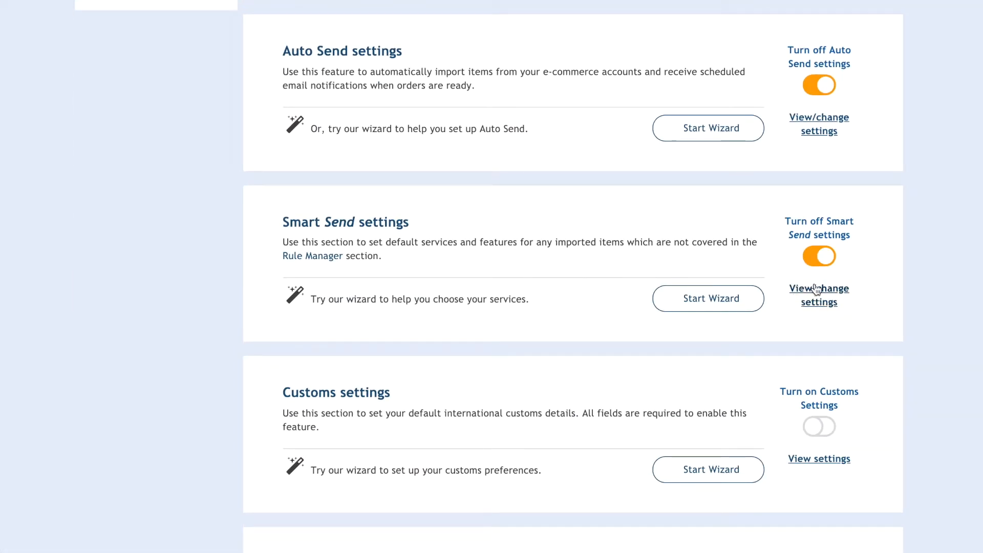
# Open the Smart Send settings dialog showing marketplace tracking updates enabled.
pyautogui.click(818, 295)
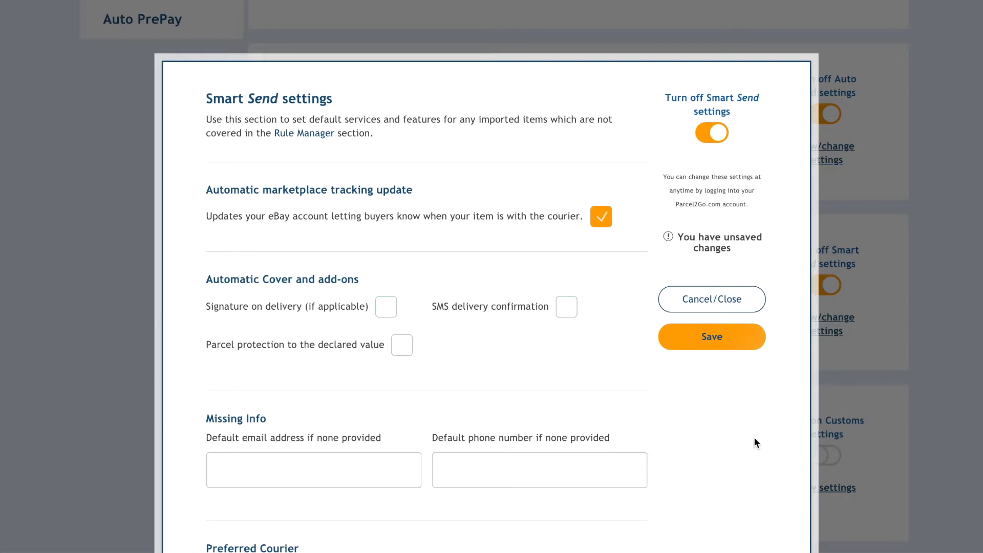
pyautogui.moveTo(629, 209)
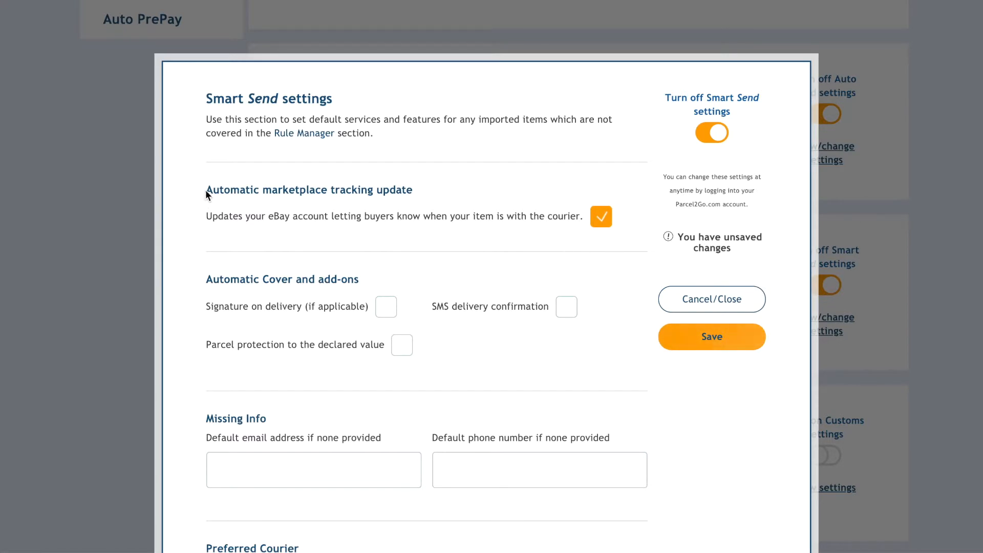
pyautogui.doubleClick(309, 189)
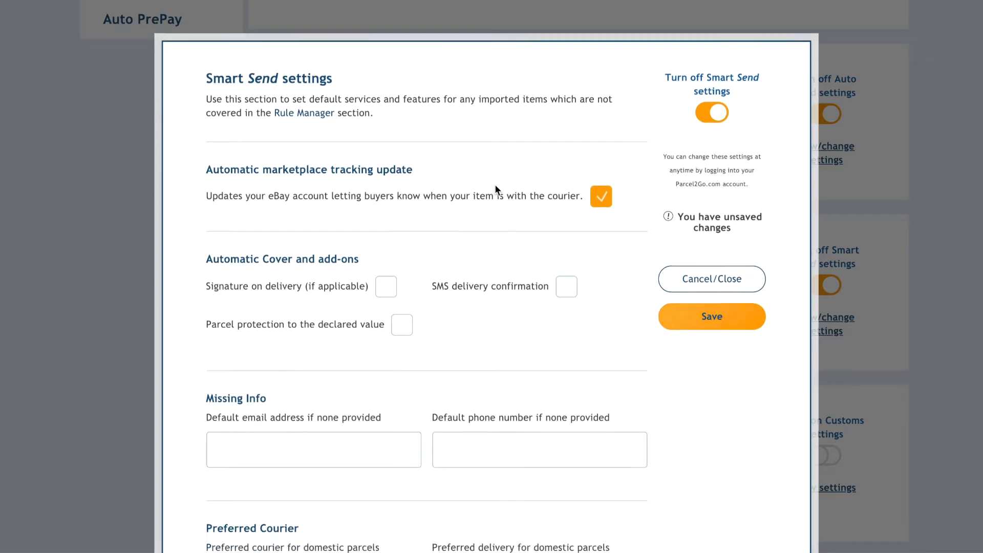
pyautogui.scroll(-3)
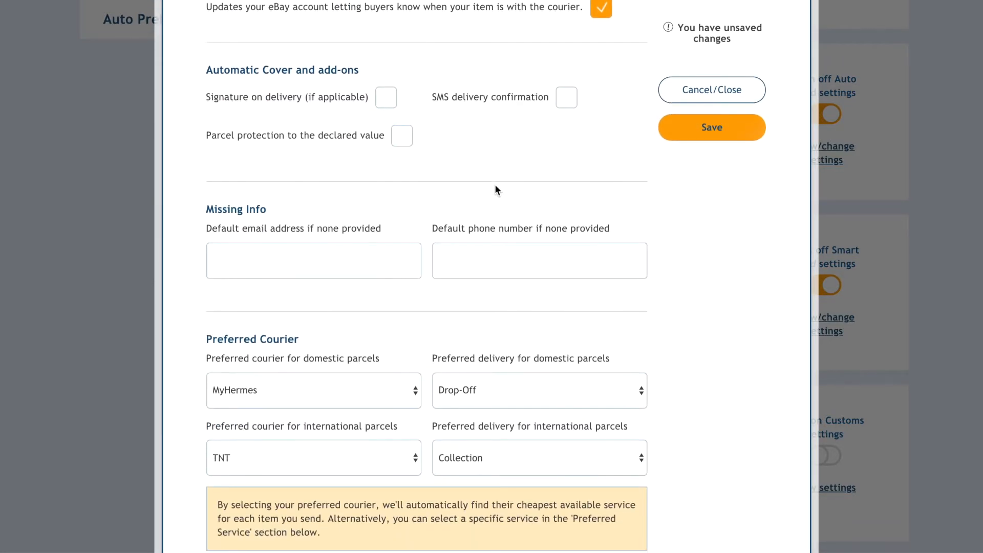
pyautogui.scroll(-3)
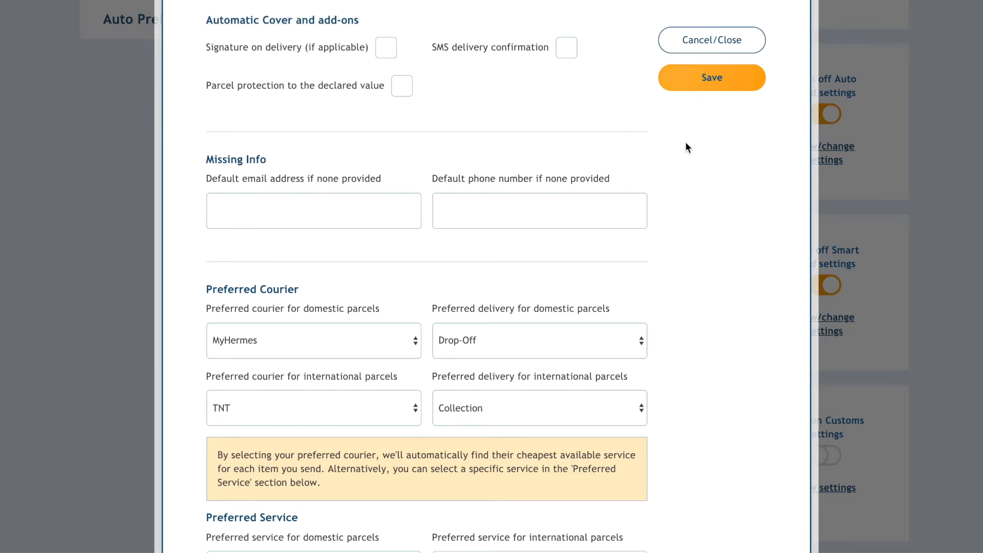
pyautogui.scroll(-3)
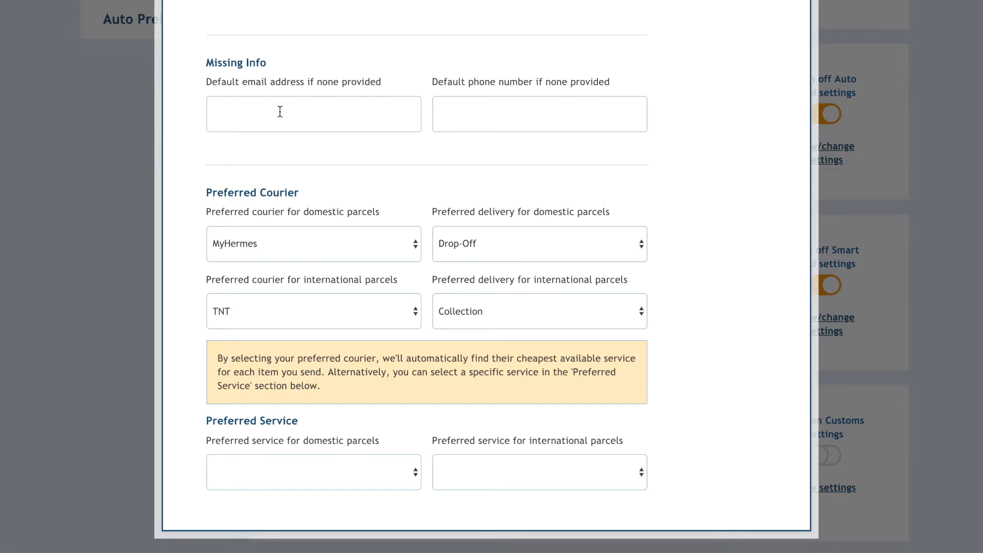
pyautogui.moveTo(707, 156)
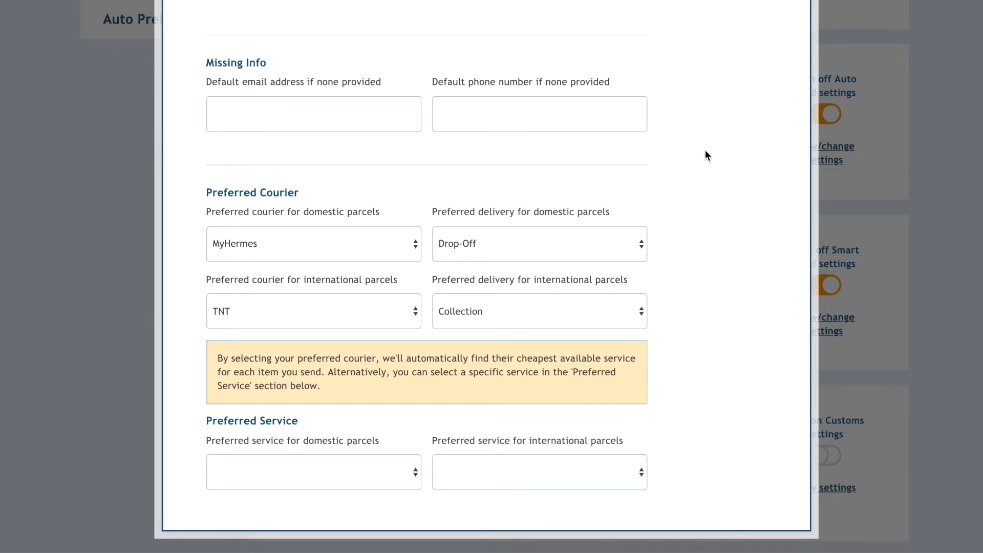
pyautogui.moveTo(230, 166)
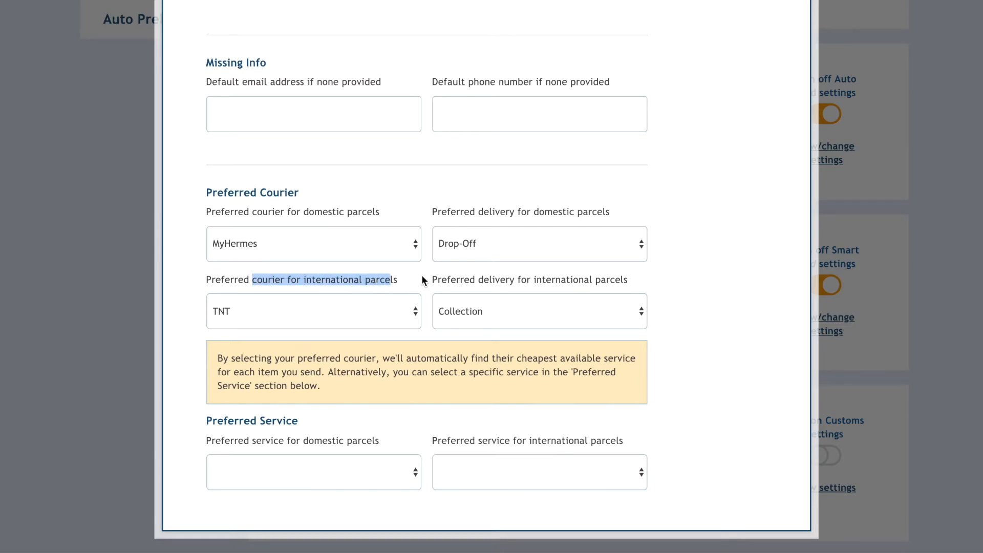
# Keep Collection as the international delivery method.
pyautogui.click(314, 310)
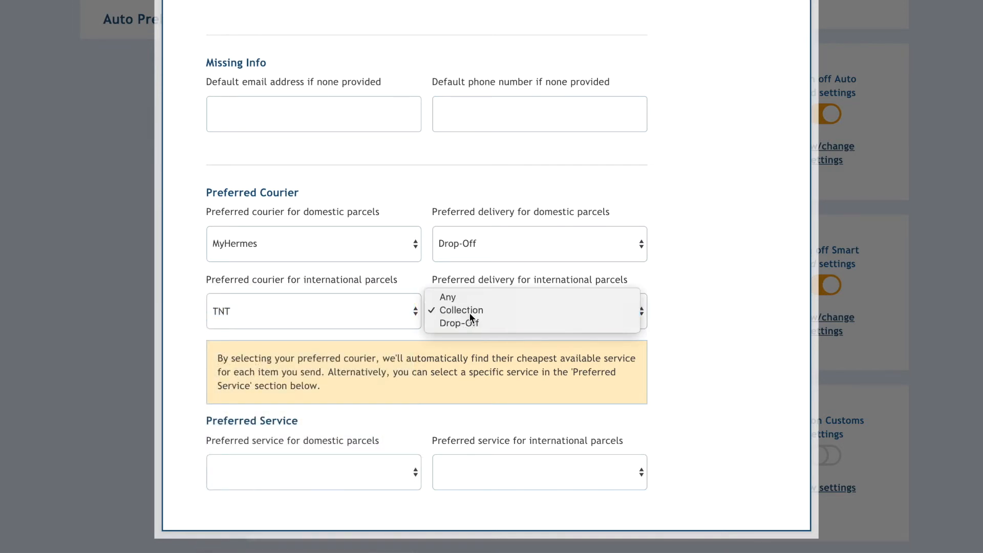
pyautogui.click(460, 310)
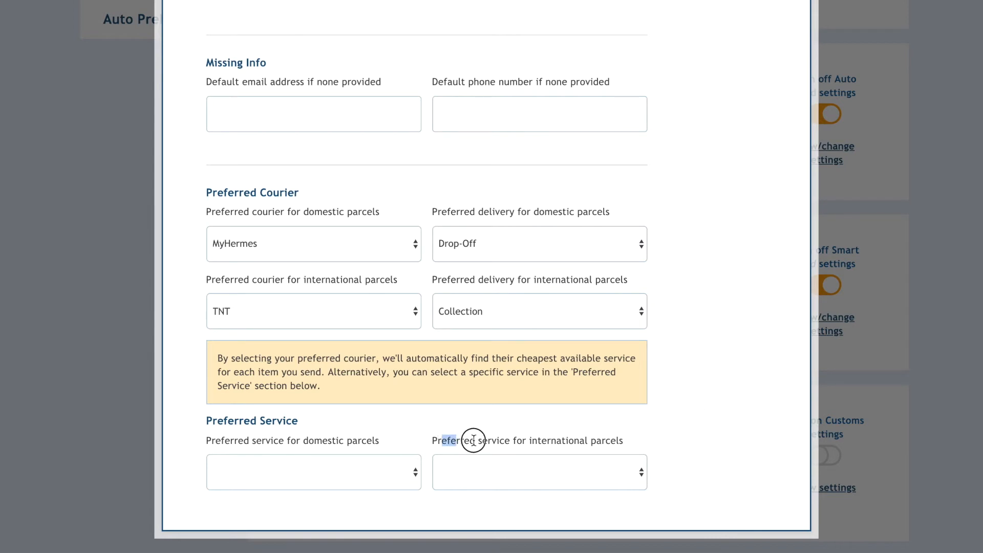
pyautogui.click(538, 471)
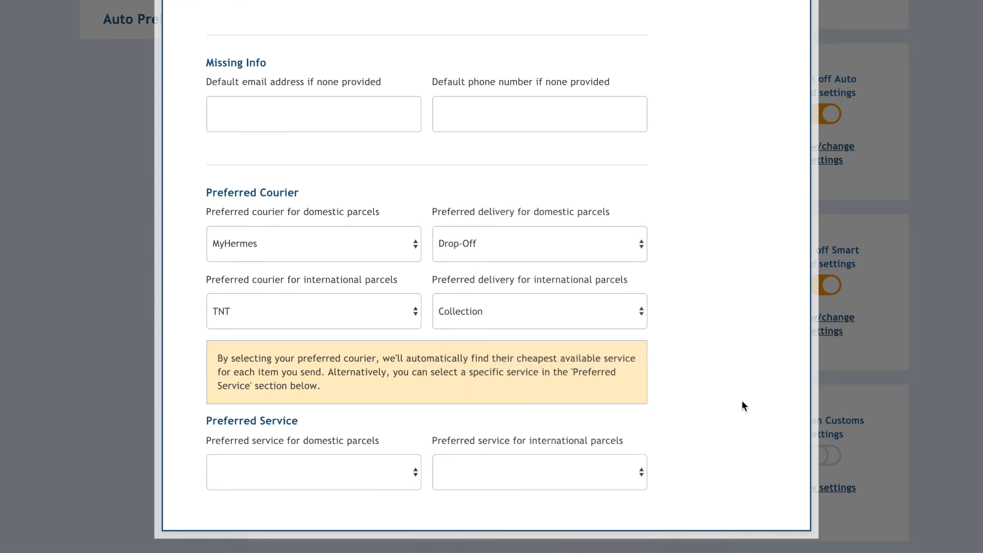
pyautogui.moveTo(676, 157)
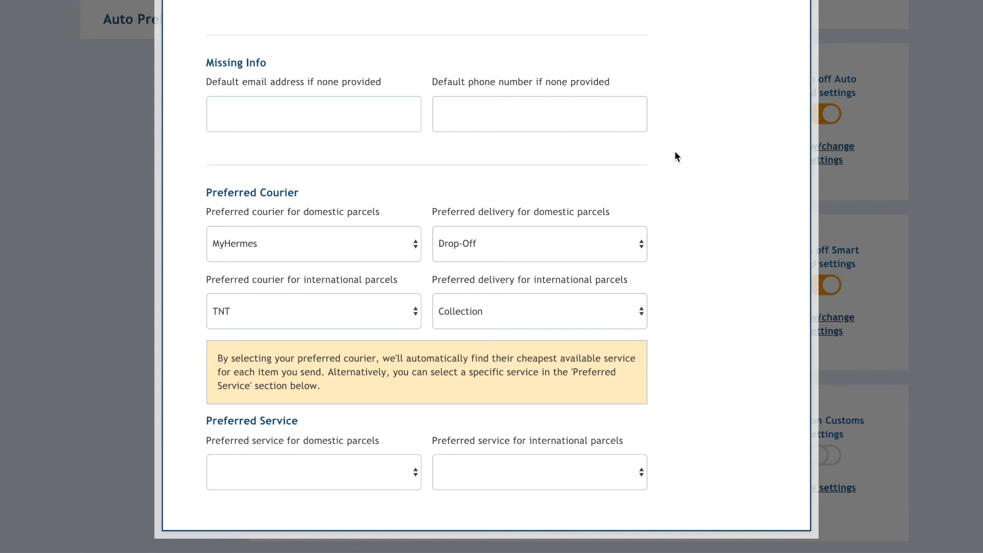
# Save the Smart Send settings with tracking updates and MyHermes/TNT couriers.
pyautogui.scroll(3)
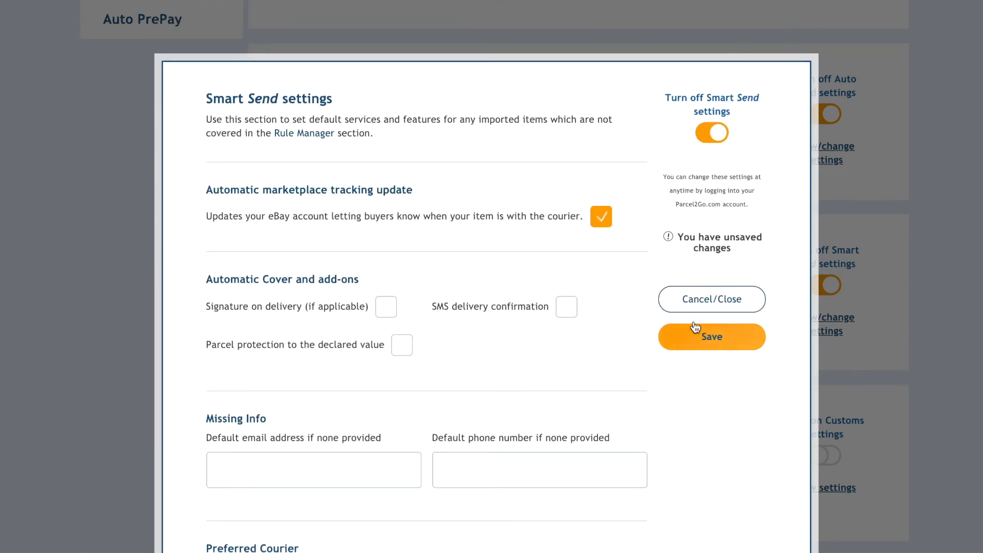
pyautogui.click(712, 337)
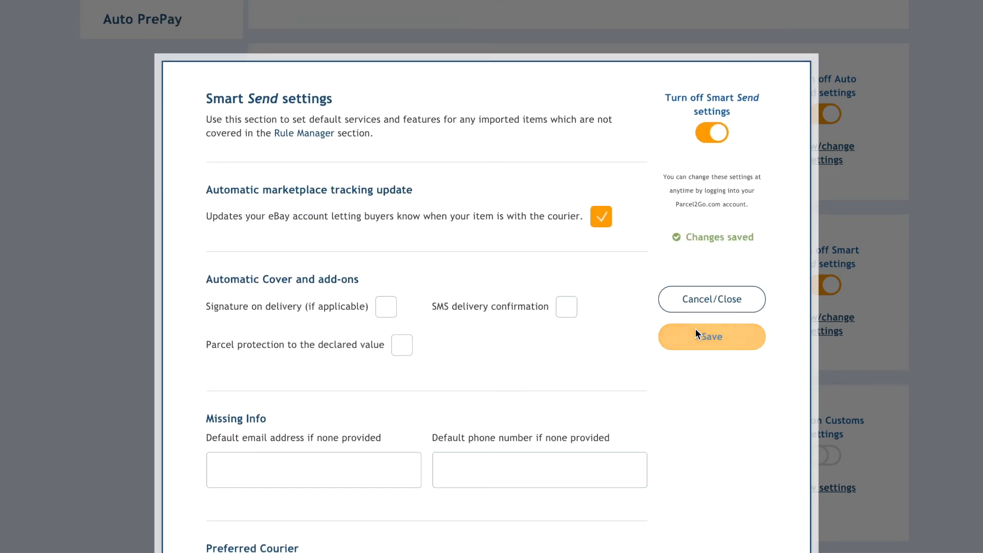
pyautogui.scroll(-3)
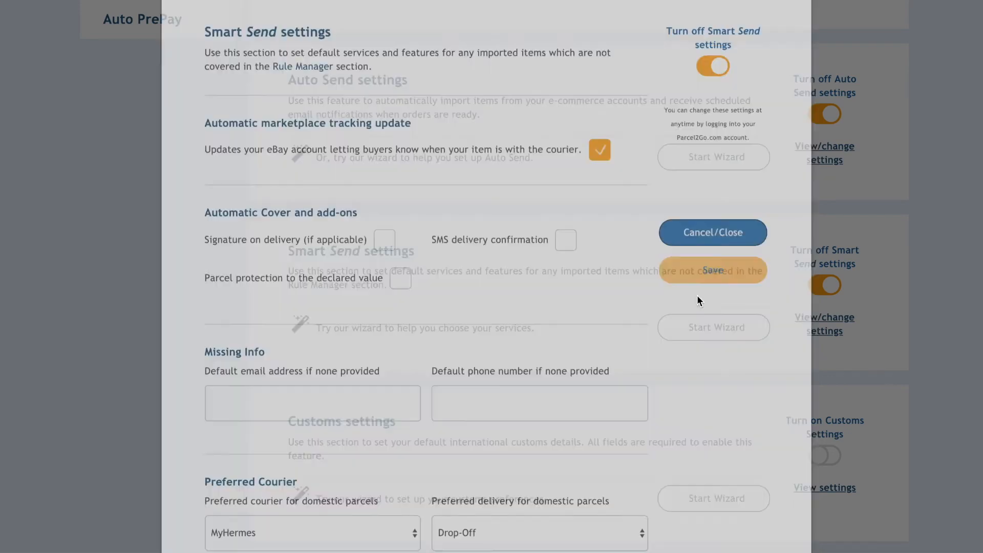
# Dismiss the Smart Send dialog to return to account settings.
pyautogui.click(713, 231)
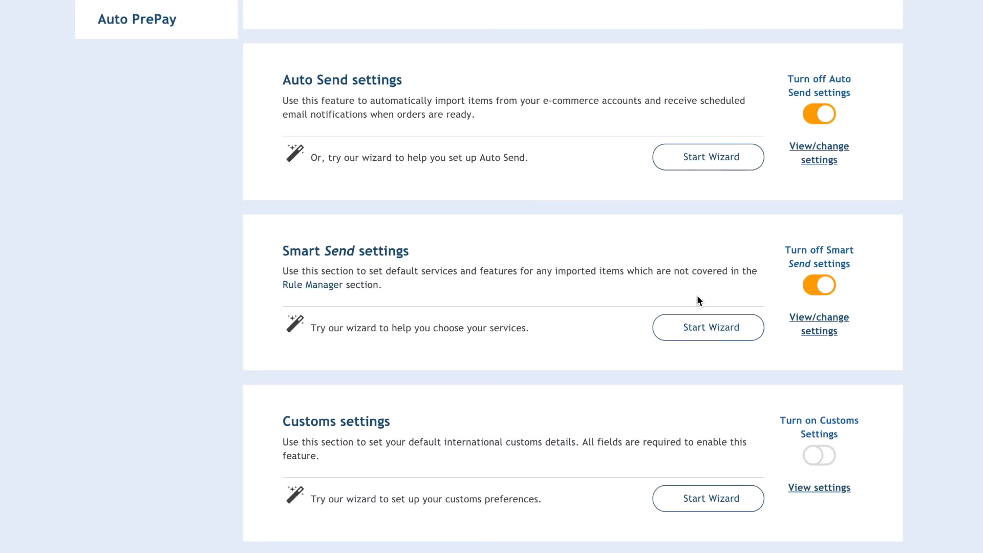
pyautogui.moveTo(655, 324)
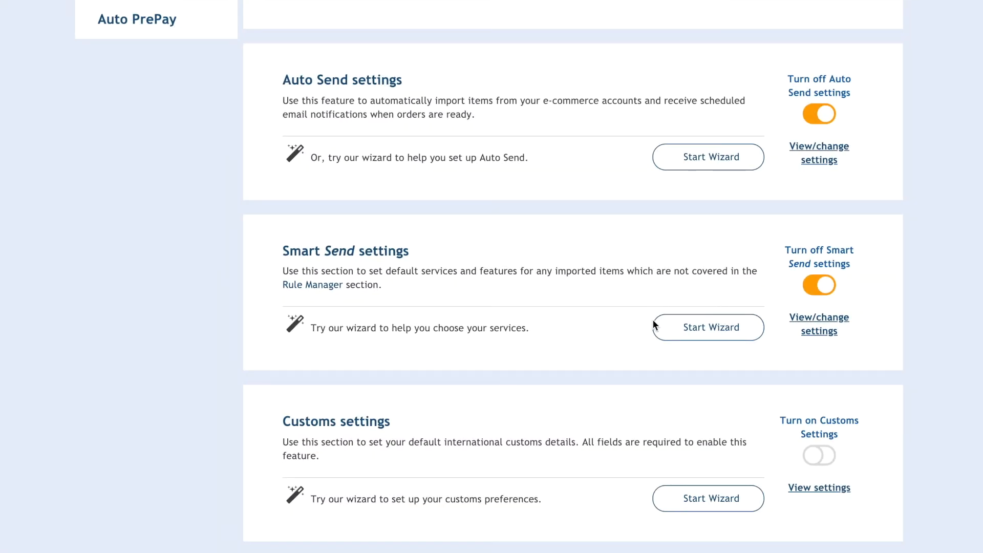